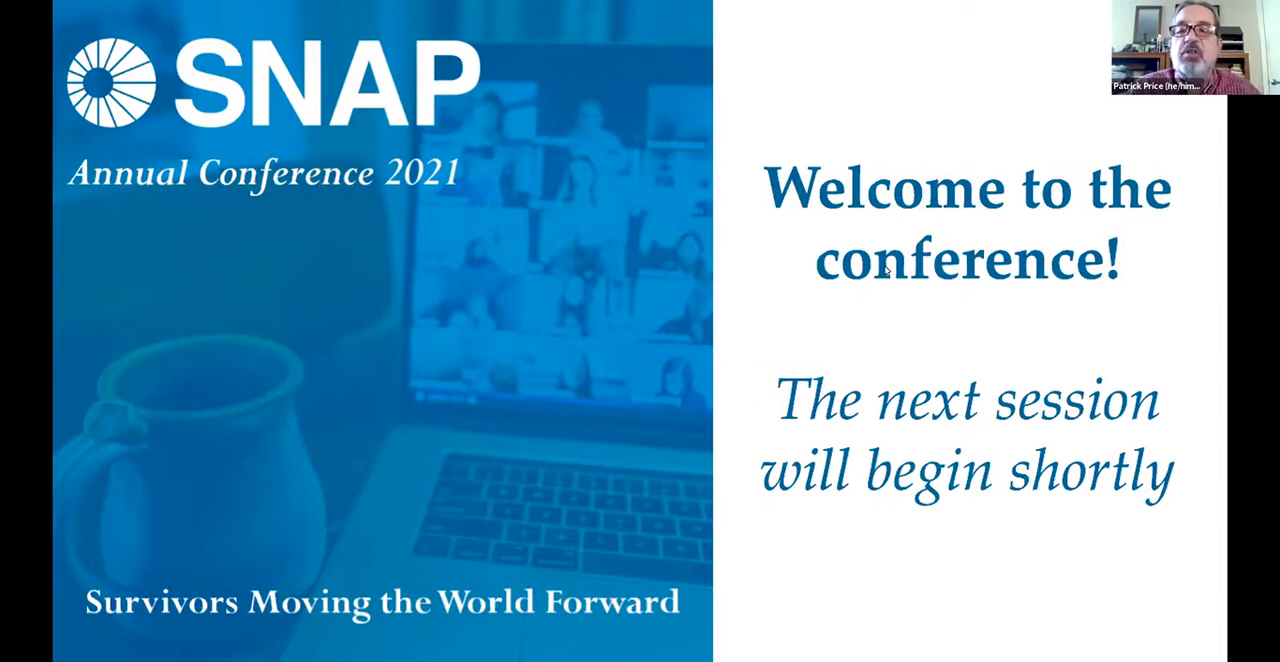
mouse_move(743, 47)
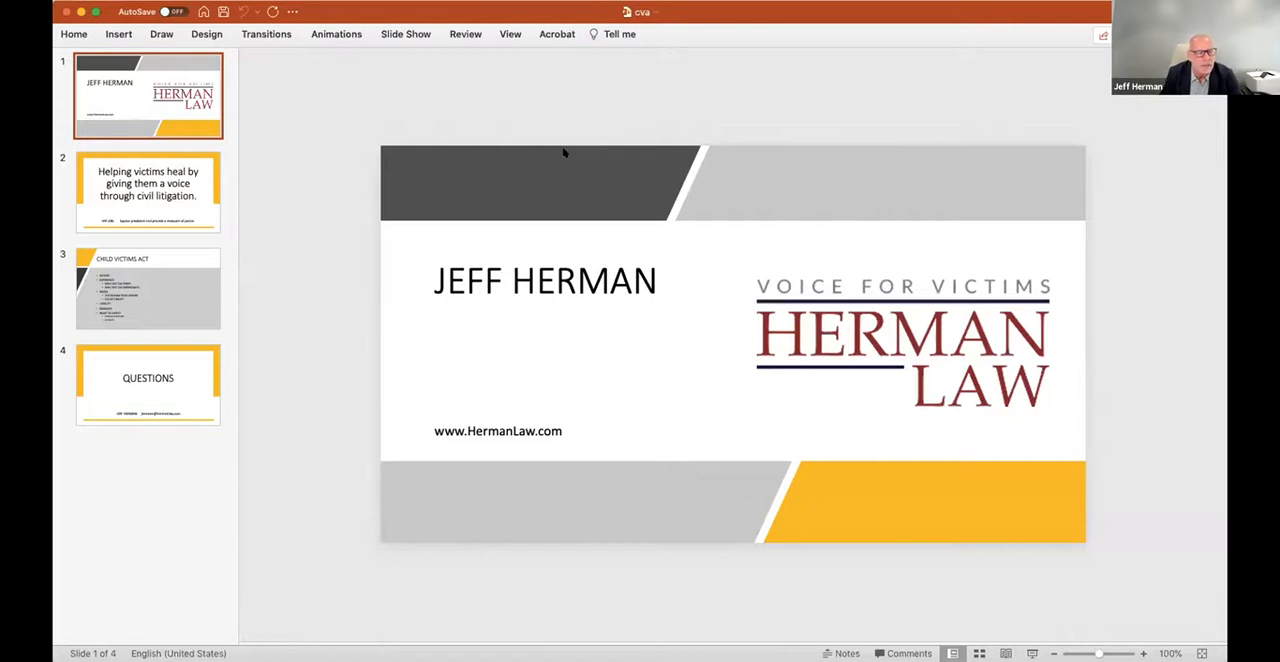
Advance the shared deck to slide 3, the Child Victims Act outline.
click(148, 191)
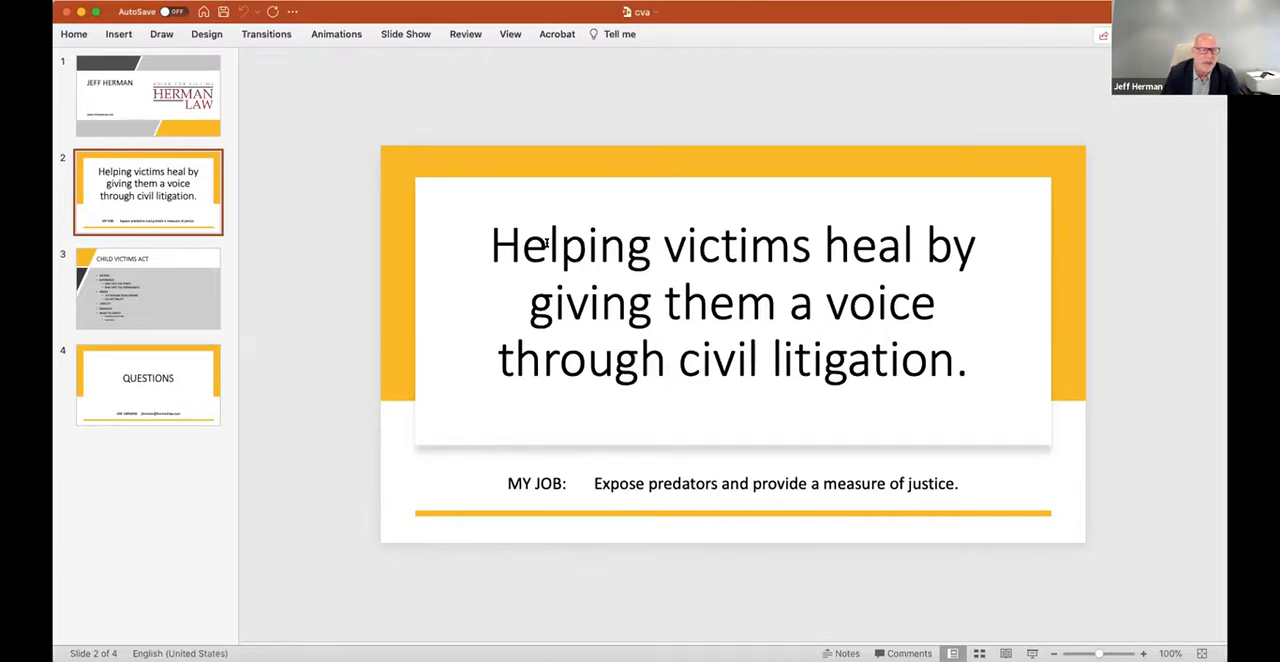
click(148, 289)
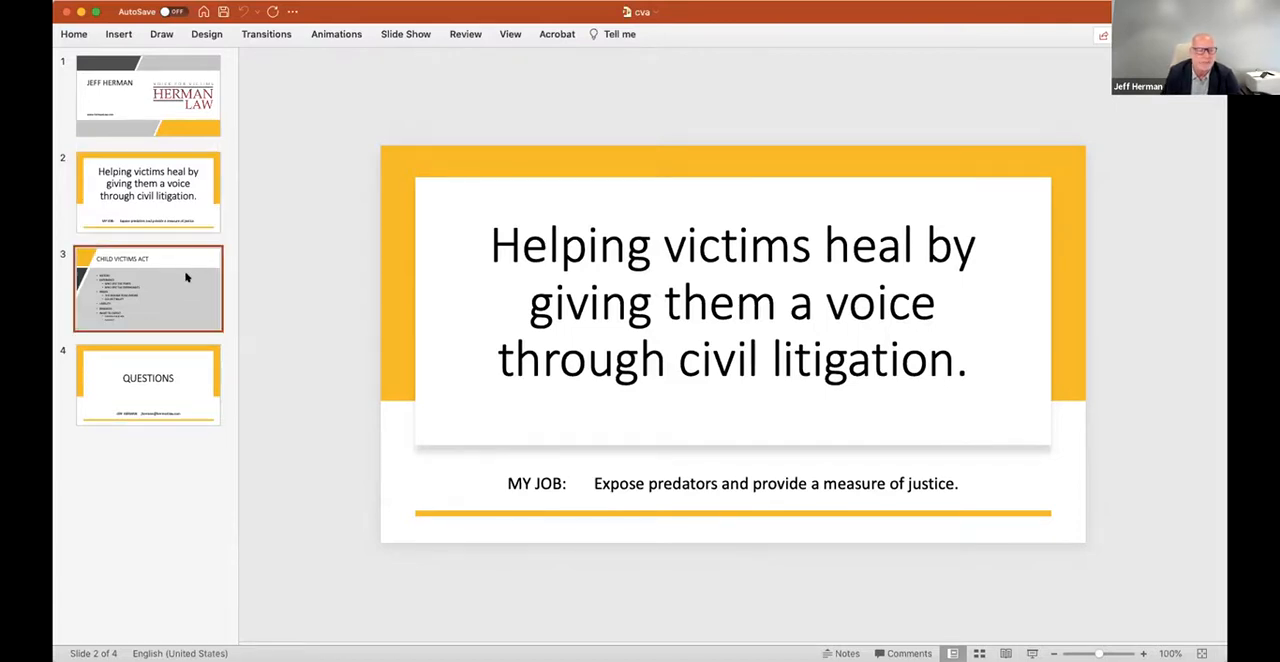
click(148, 288)
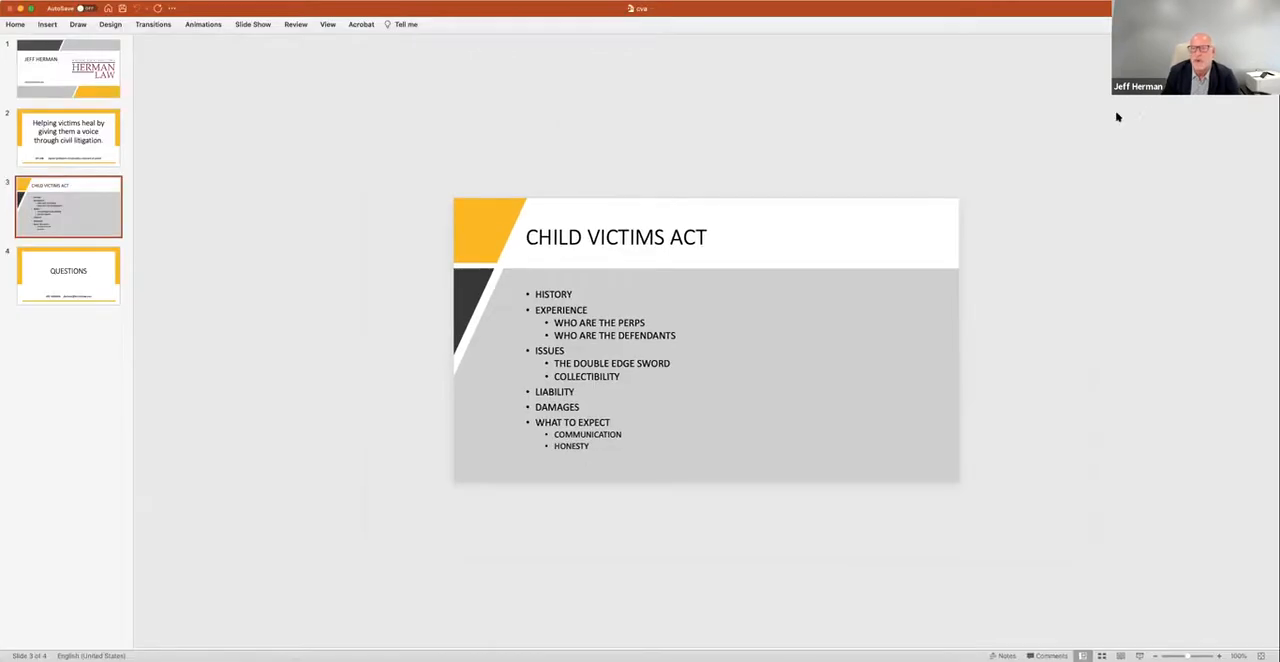
mouse_move(987, 40)
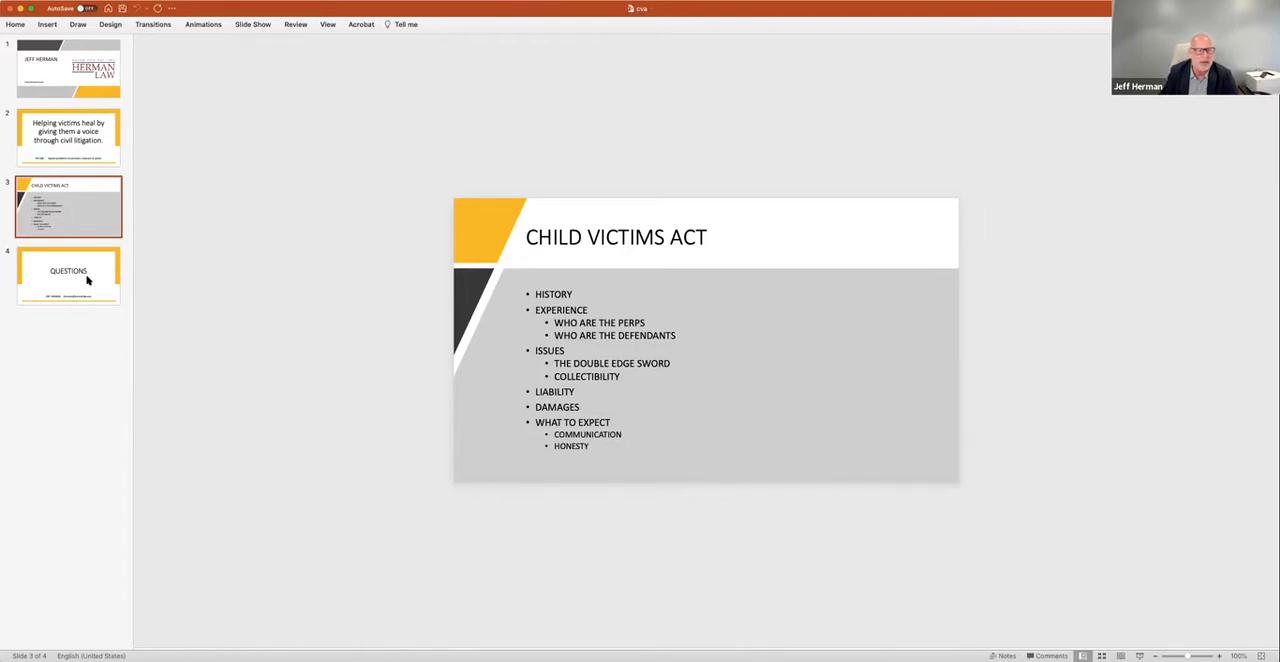
Show slide 4, the final QUESTIONS slide with the speaker's contact details.
click(68, 275)
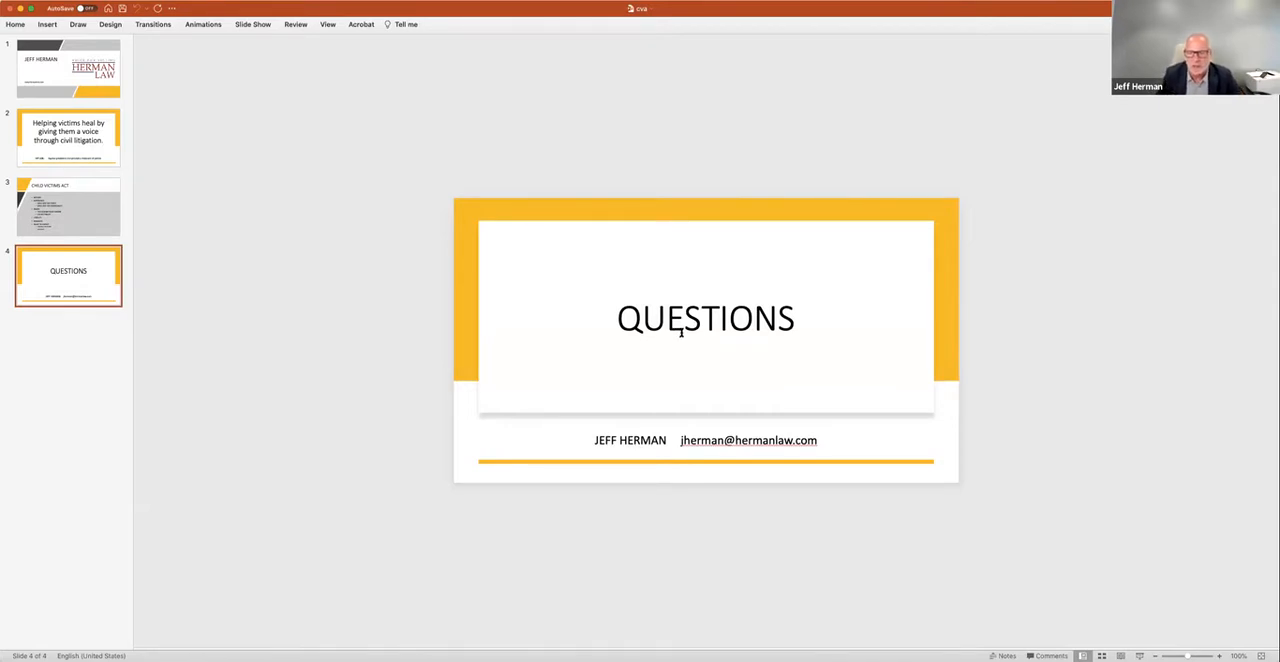
mouse_move(896, 253)
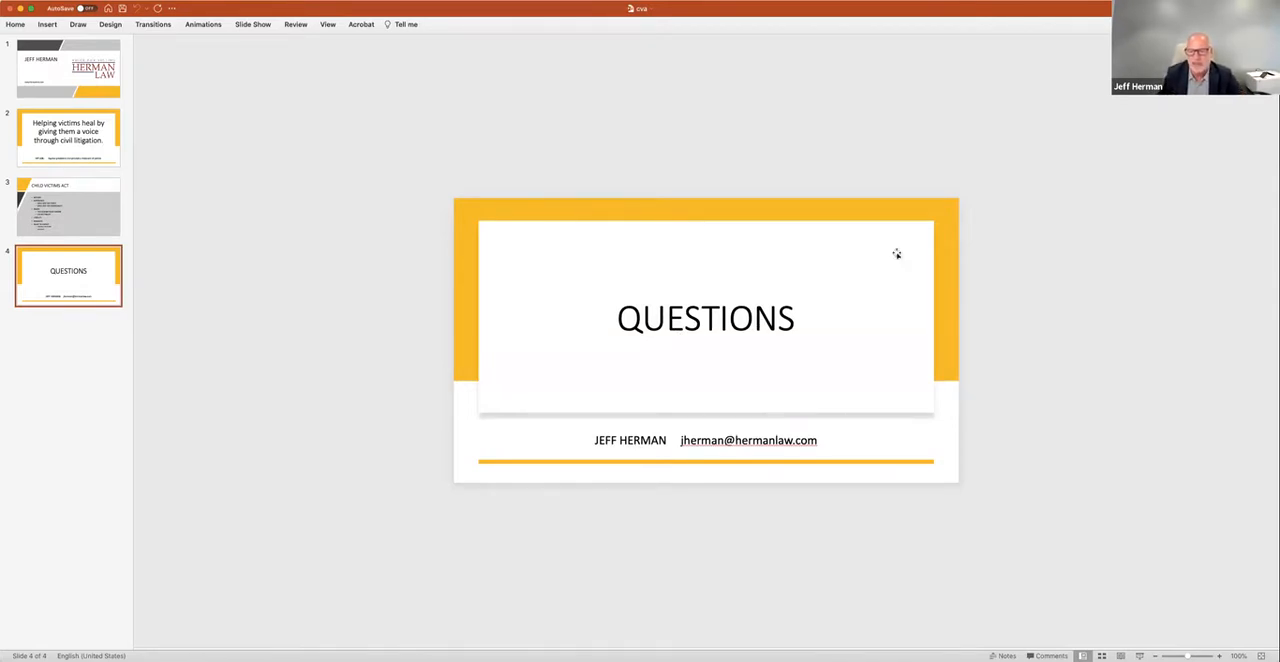